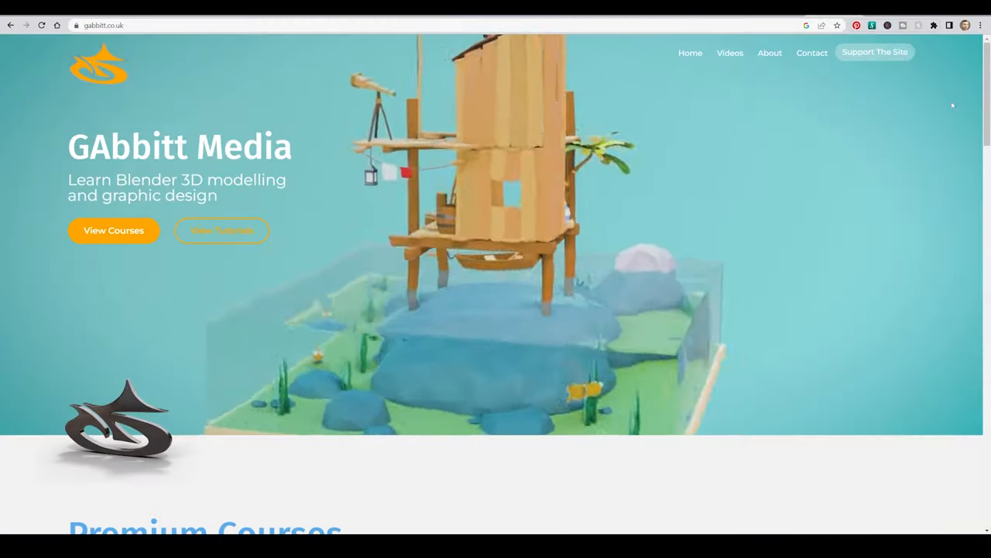
Step: Scroll the gabbitt.co.uk homepage past Premium Courses down to the student testimonials
scroll("down", 3)
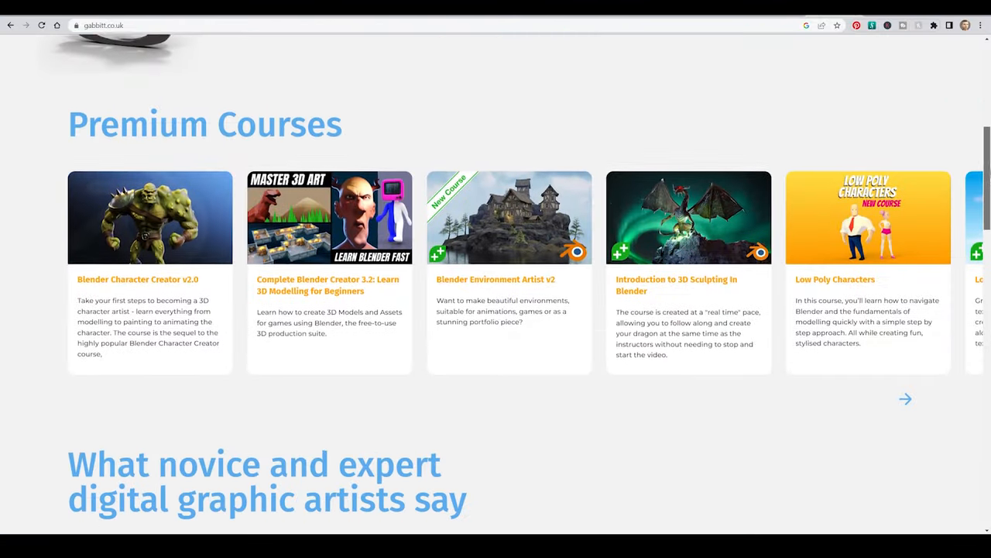
scroll("down", 3)
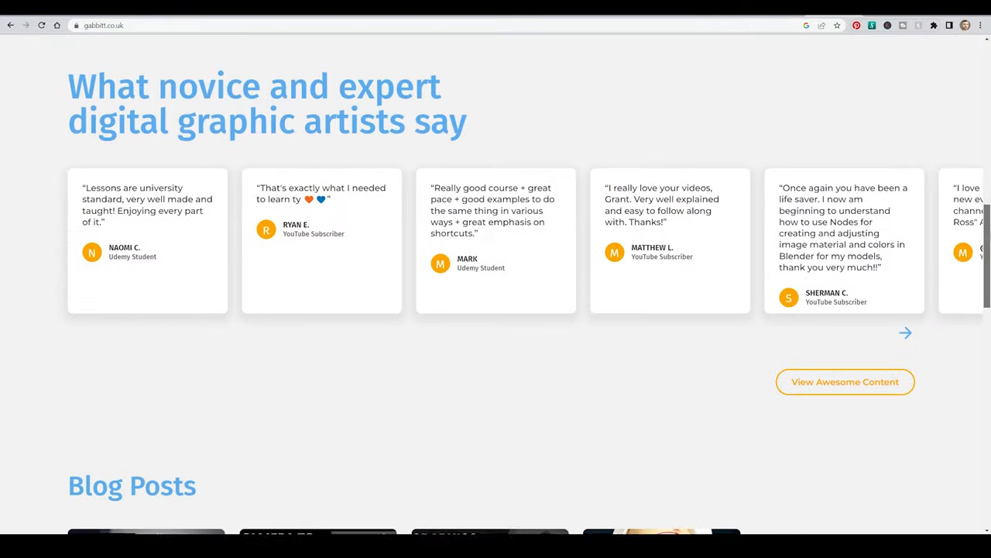
Step: Open the GameDev.tv Black Friday Bundle course page and scroll down to its description
left_click(845, 381)
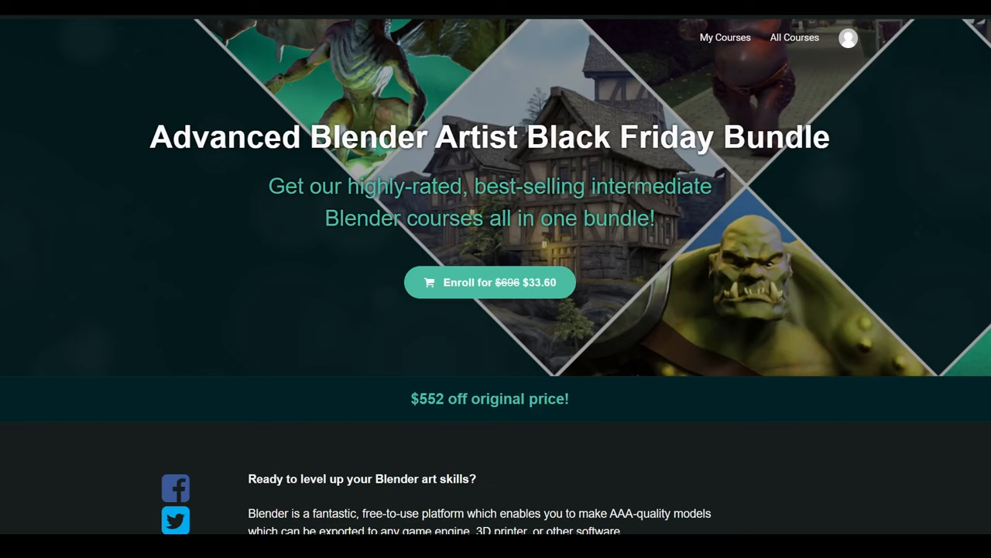
scroll("down", 3)
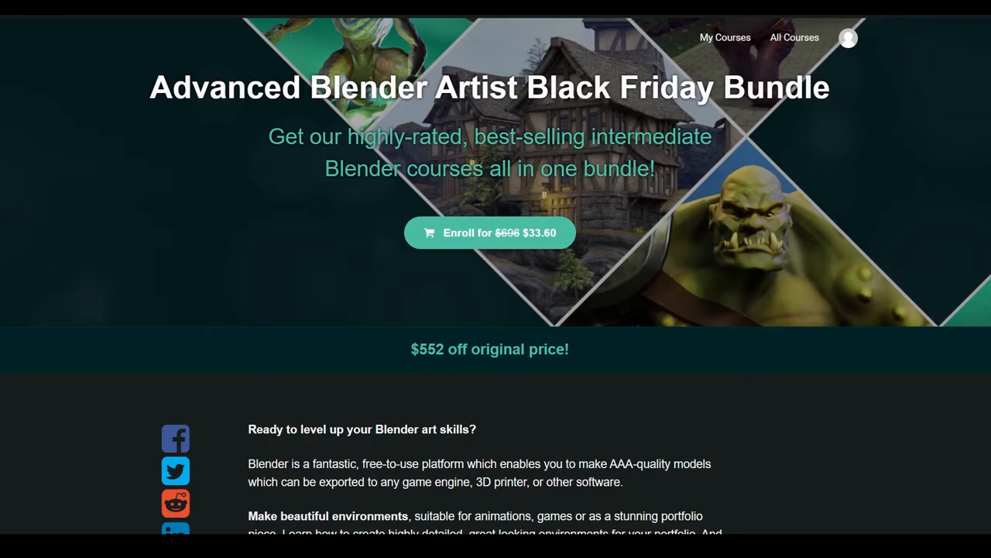
scroll("down", 3)
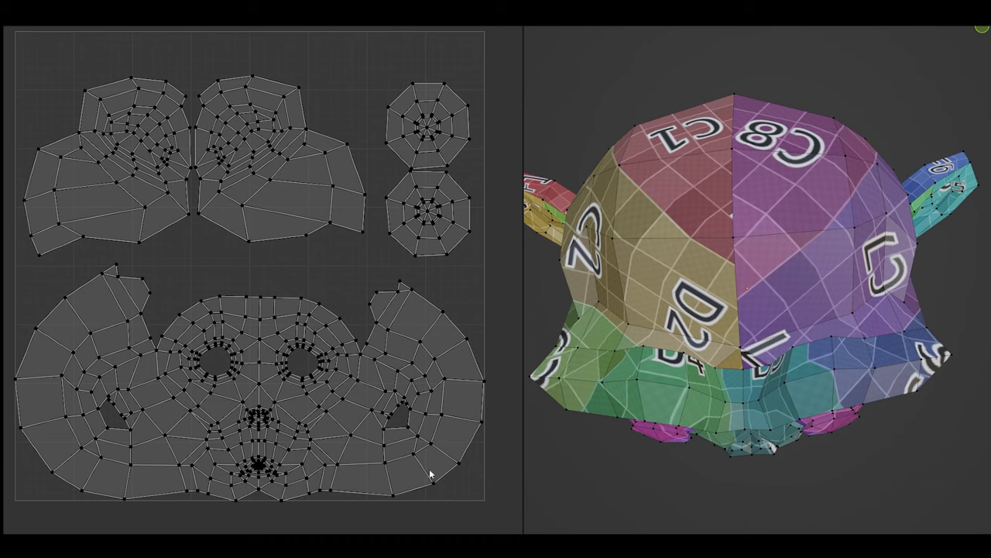
mouse_move(343, 338)
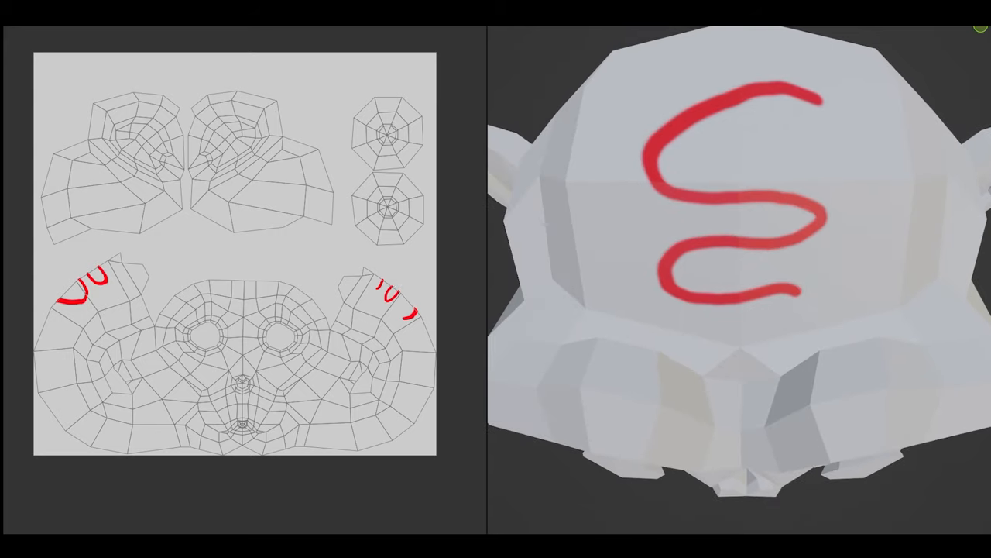
Step: Paint a red stroke across Suzanne's head in Texture Paint mode
left_click_drag(701, 77, 759, 221)
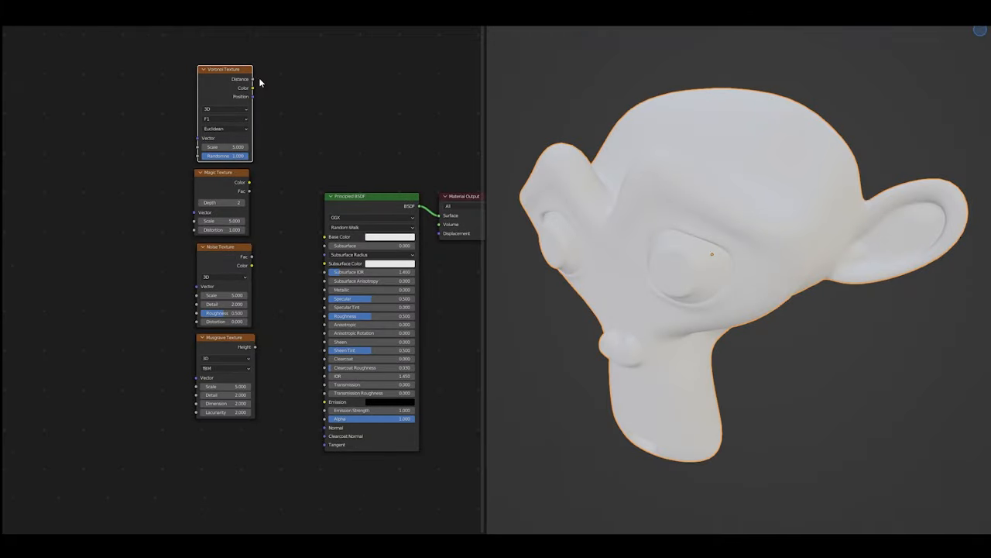
Step: Feed Musgrave Texture Height into Base Color and raise the Musgrave Scale and Detail
left_click_drag(252, 87, 326, 236)
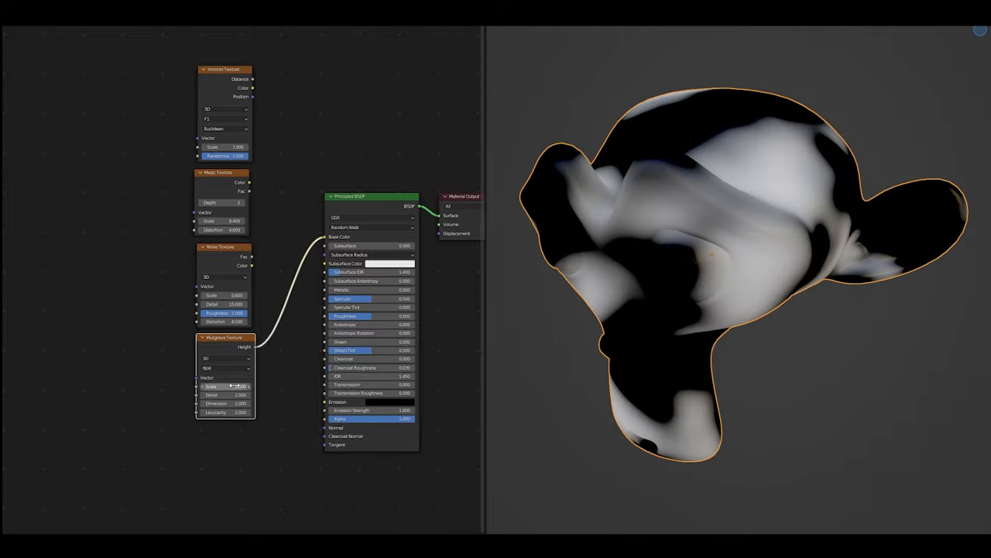
left_click_drag(232, 387, 224, 395)
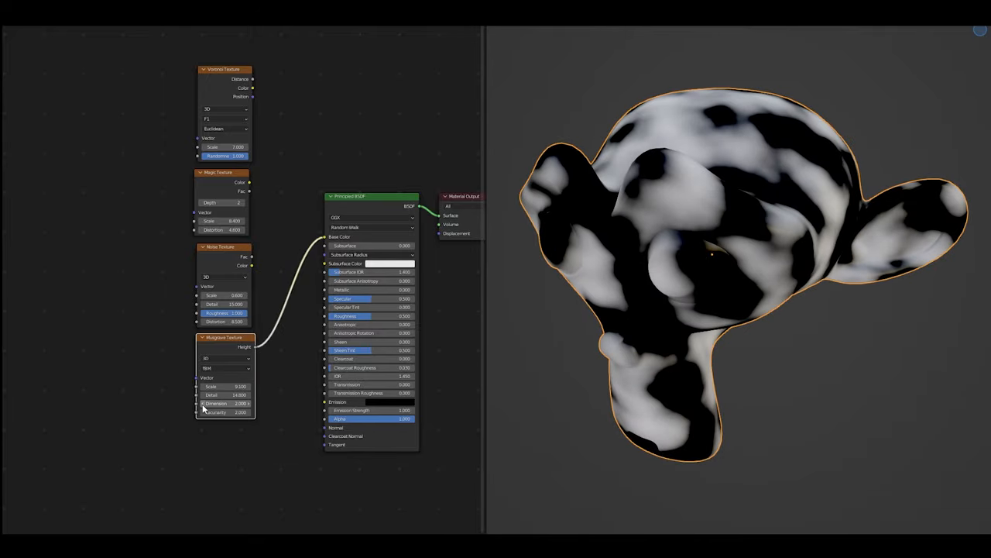
left_click_drag(224, 403, 209, 403)
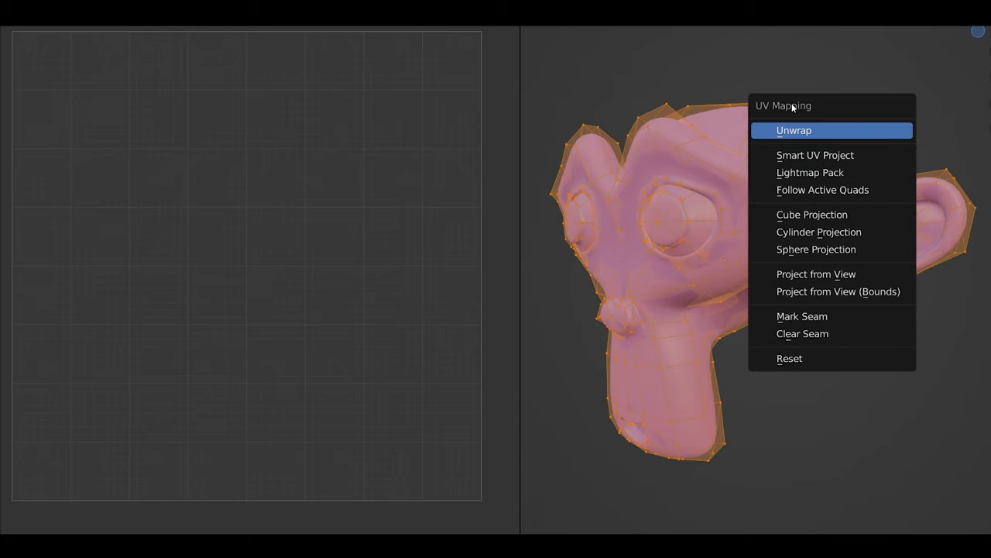
mouse_move(815, 155)
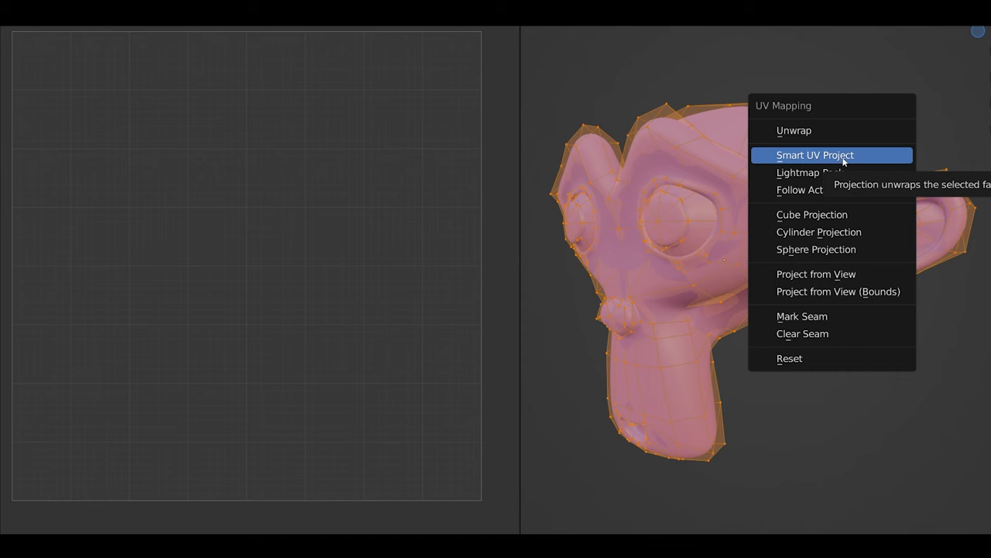
Step: Smart UV Project the monkey head, keeping the 66° angle limit
left_click(814, 155)
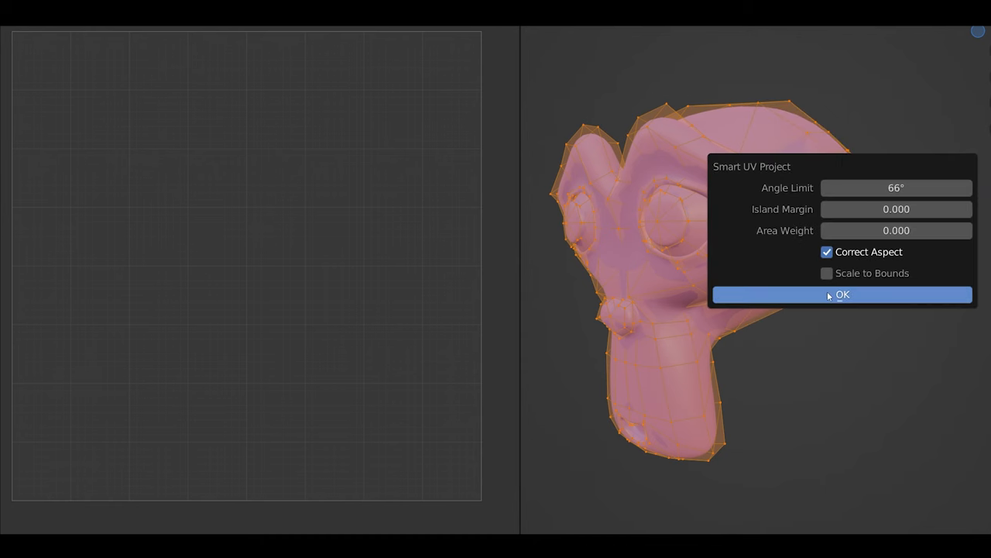
left_click(841, 294)
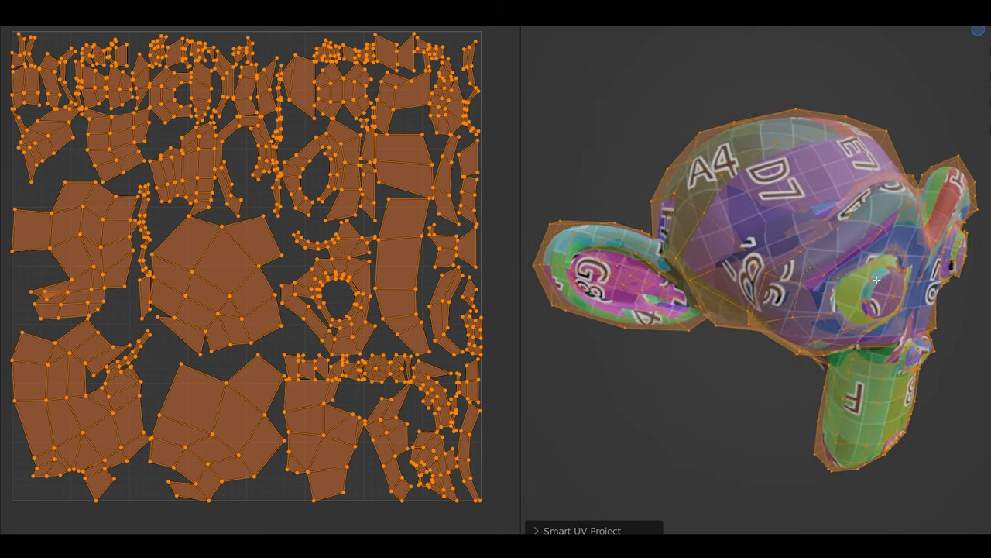
left_click_drag(875, 279, 755, 178)
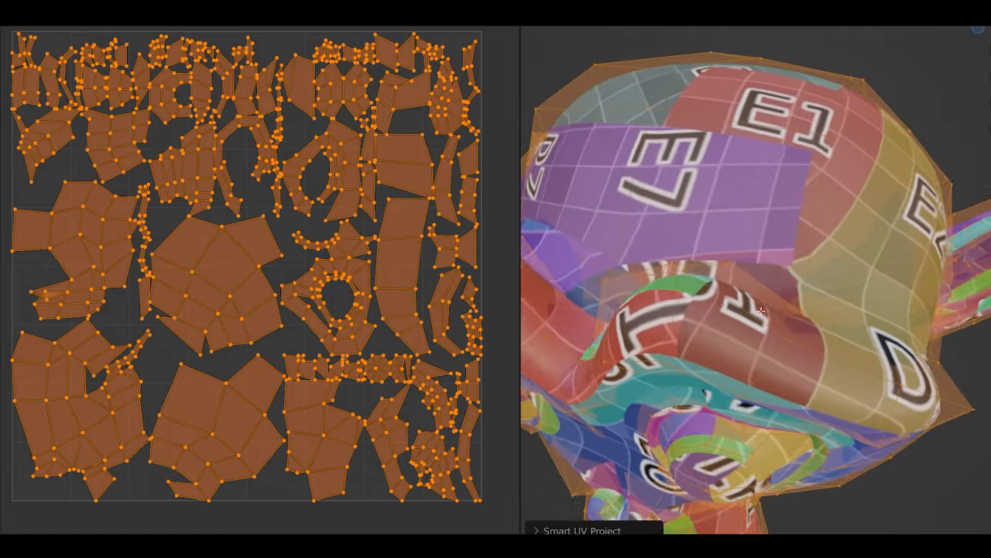
left_click_drag(763, 310, 759, 271)
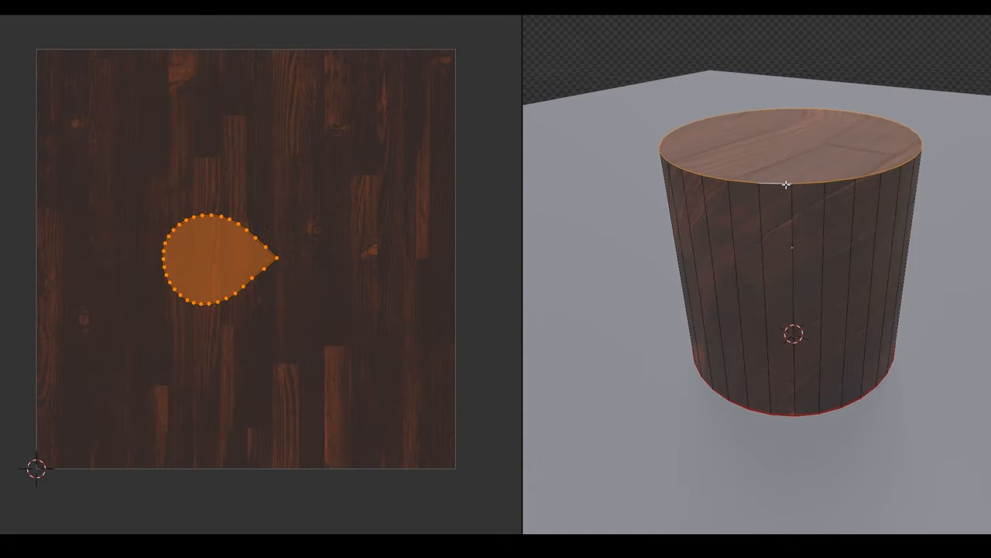
Step: Mark the selected cylinder edge as a seam from the Edge context menu
right_click(786, 182)
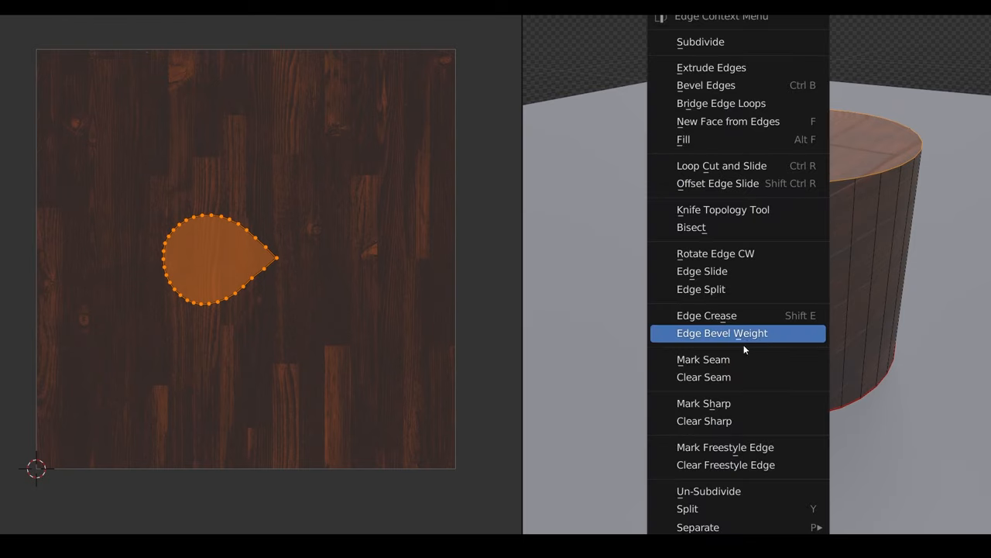
left_click(722, 332)
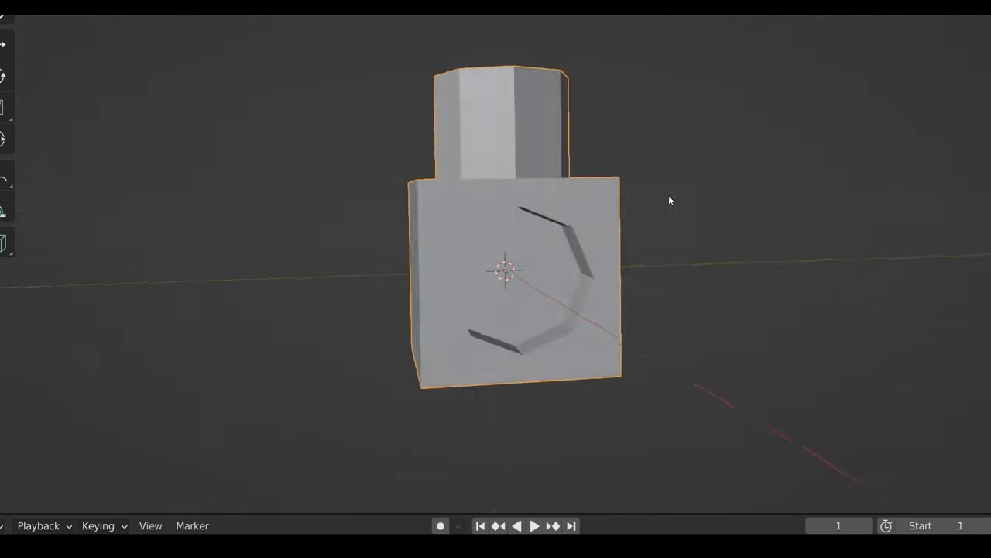
Step: Orbit the box-and-cylinder mesh to view its top, underside and side, then enter Edit Mode
left_click_drag(670, 200, 537, 341)
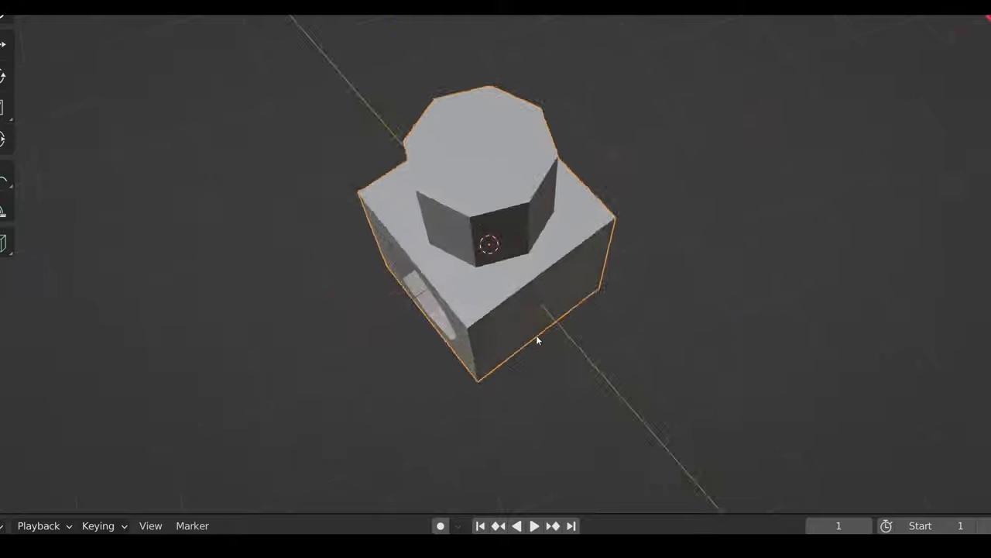
left_click_drag(536, 341, 716, 155)
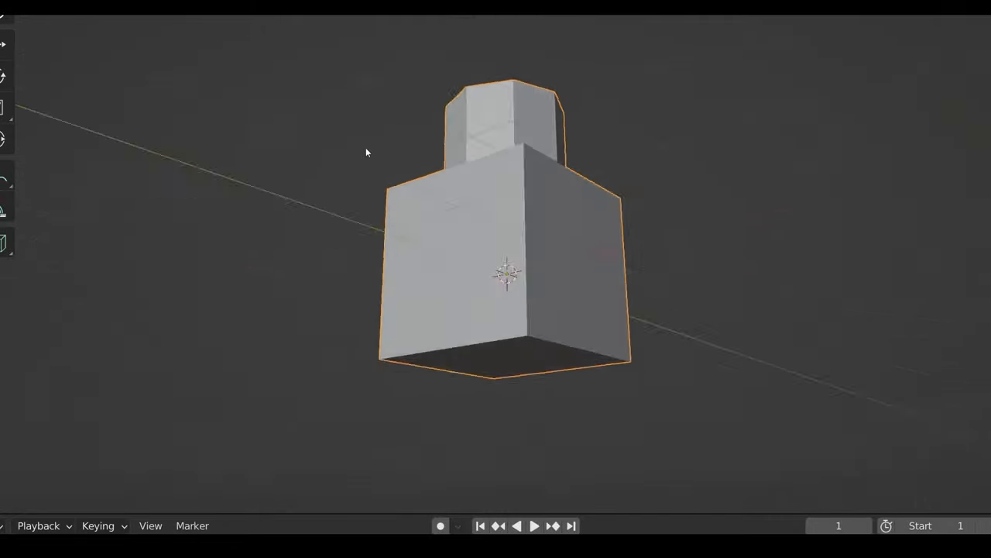
left_click_drag(366, 152, 721, 229)
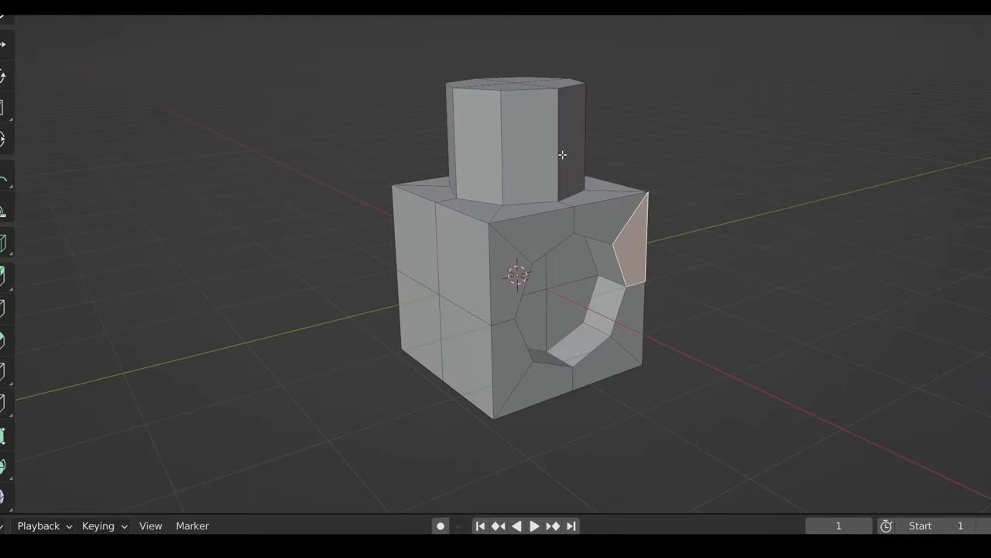
left_click(511, 136)
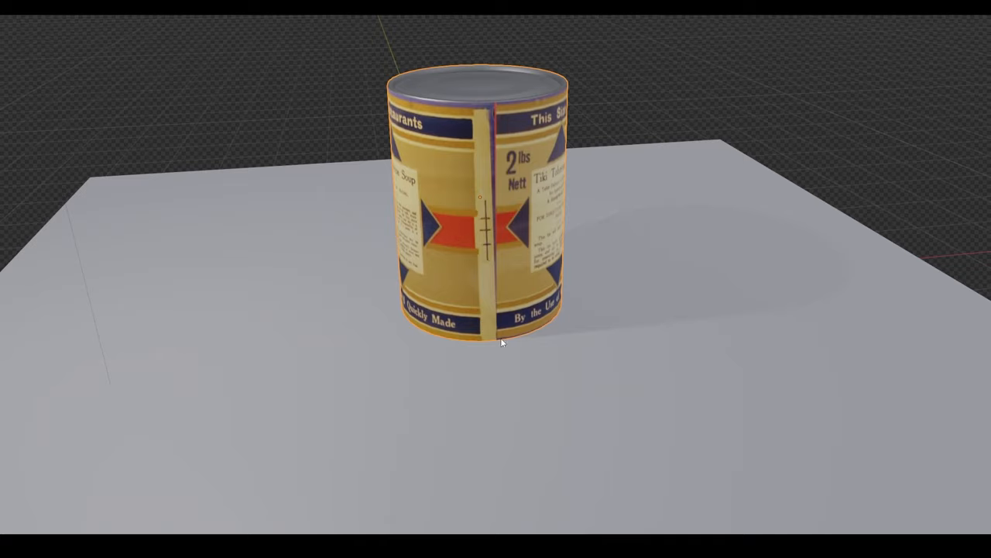
mouse_move(495, 163)
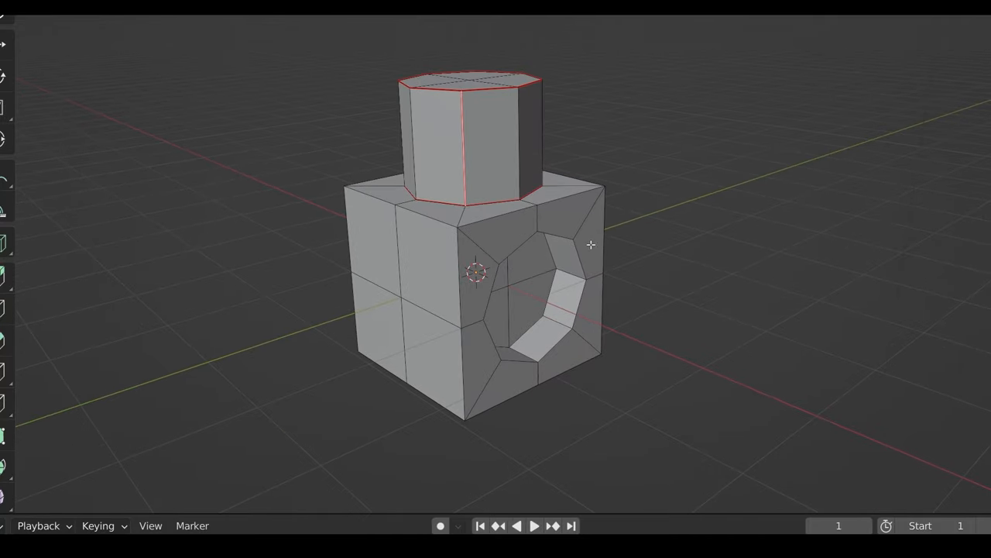
mouse_move(591, 254)
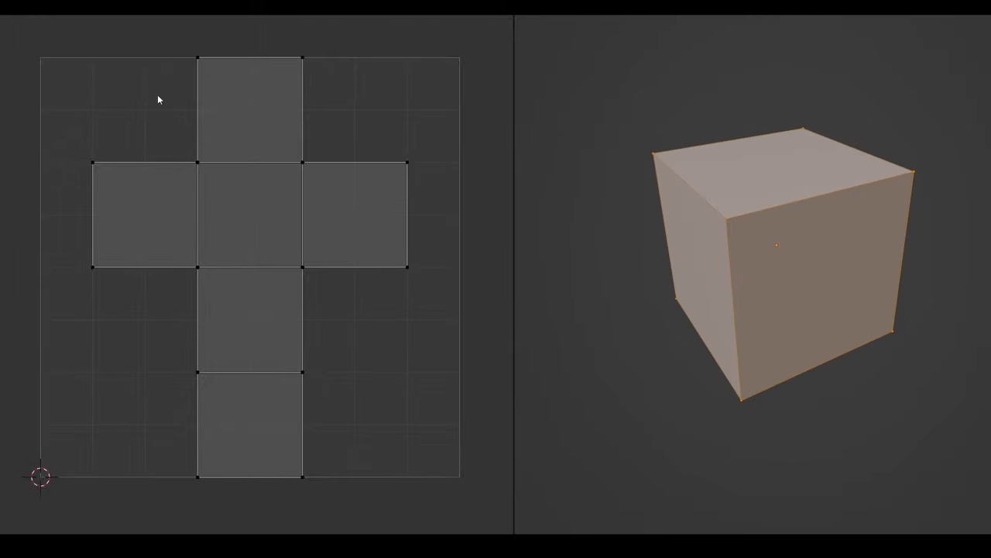
mouse_move(401, 162)
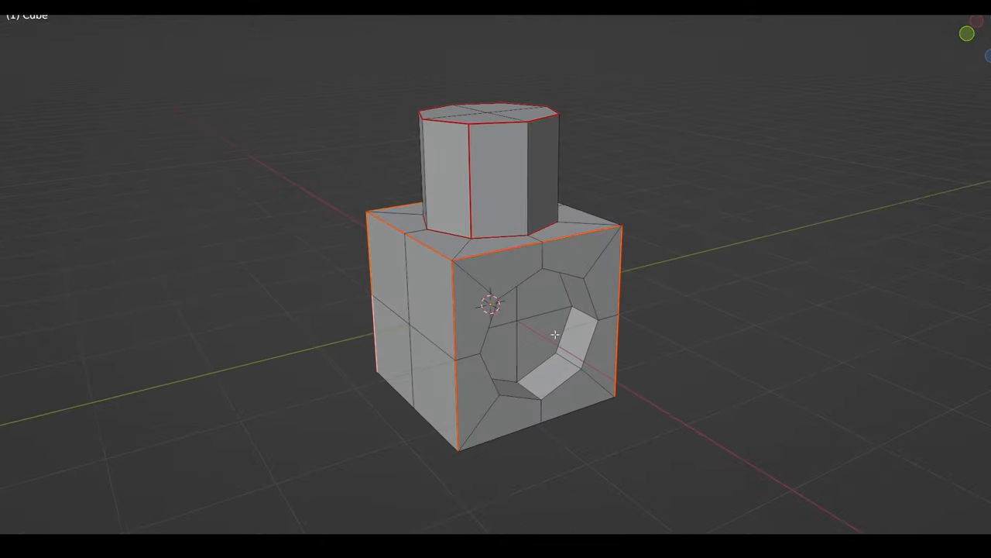
Step: Orbit the mesh to check the seams on the box's corner and top edges
left_click_drag(555, 335, 583, 258)
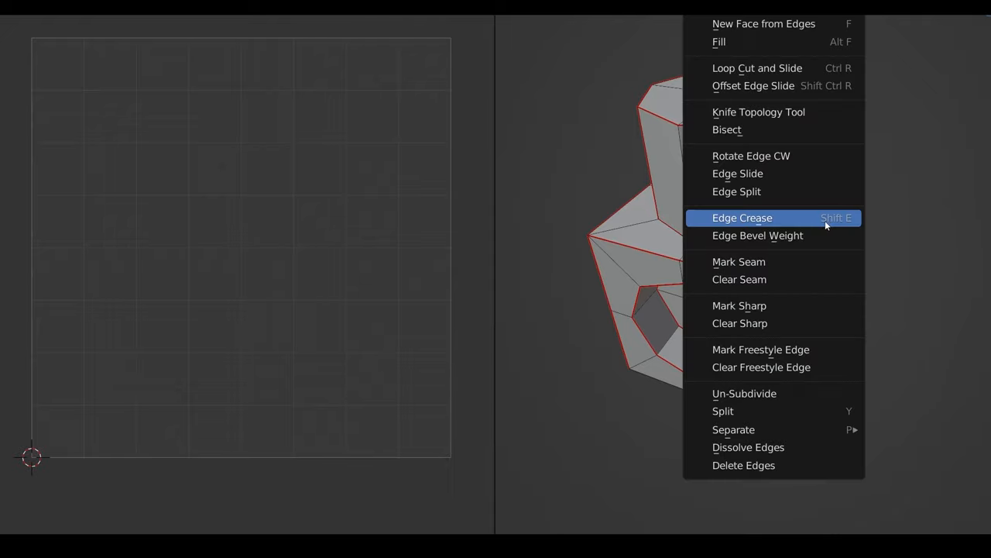
Step: Mark the box edges as seams, unwrap along them, and orbit to inspect the grid texture
left_click(742, 218)
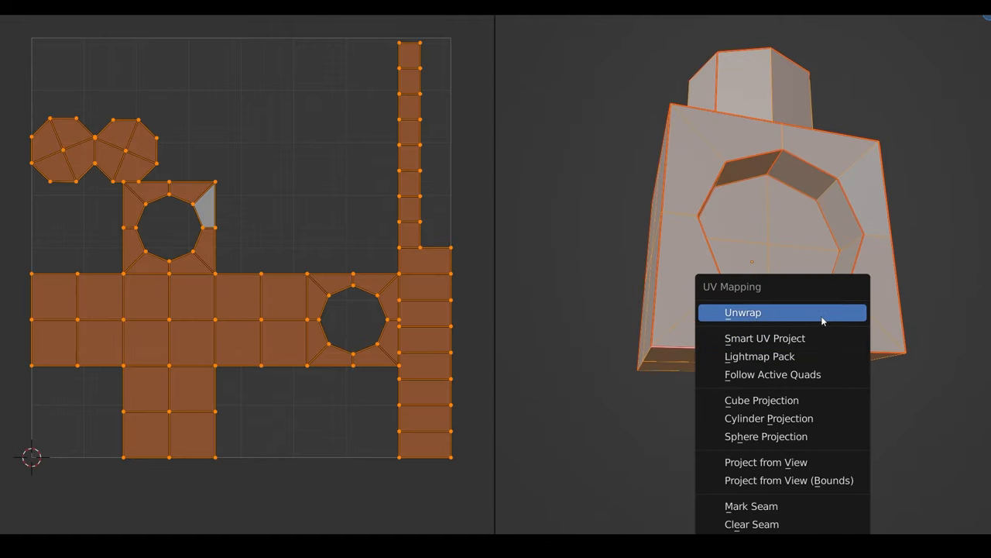
left_click(742, 312)
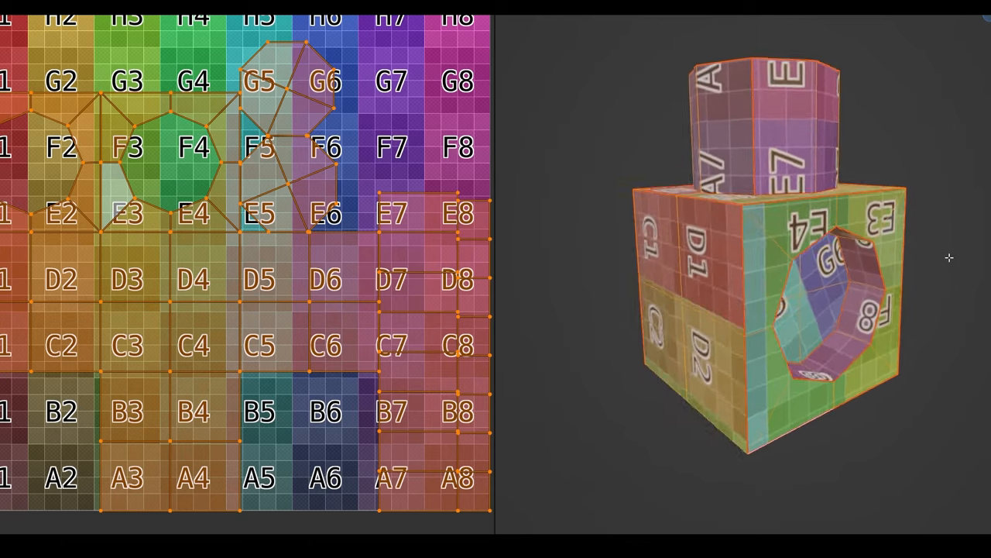
left_click_drag(775, 271, 813, 232)
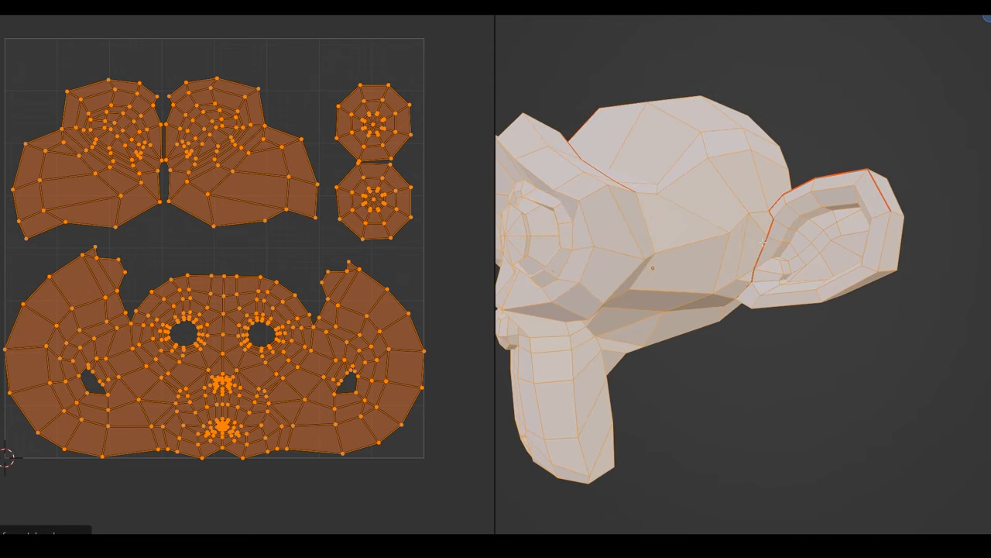
mouse_move(799, 312)
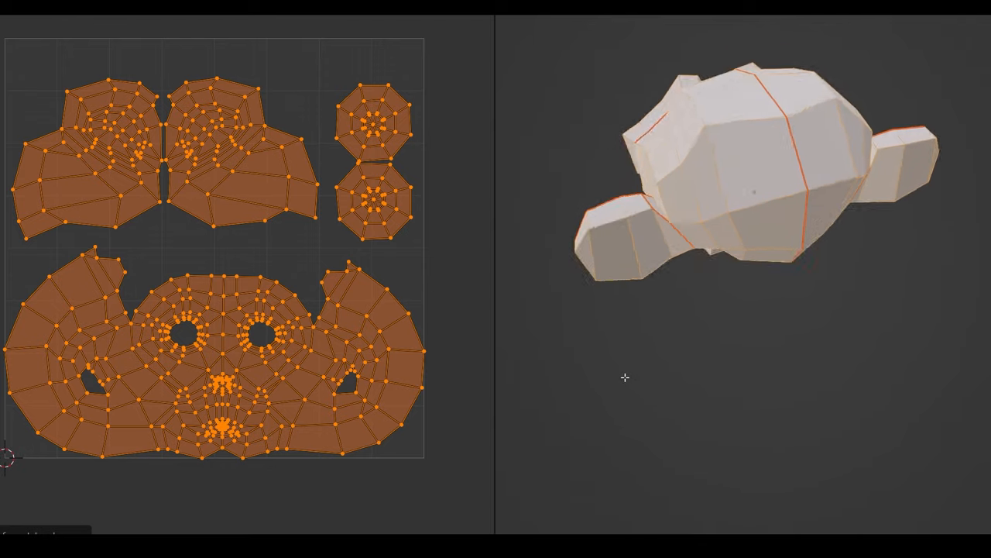
Step: Orbit Suzanne to view the seams underneath her head
left_click_drag(735, 186, 774, 278)
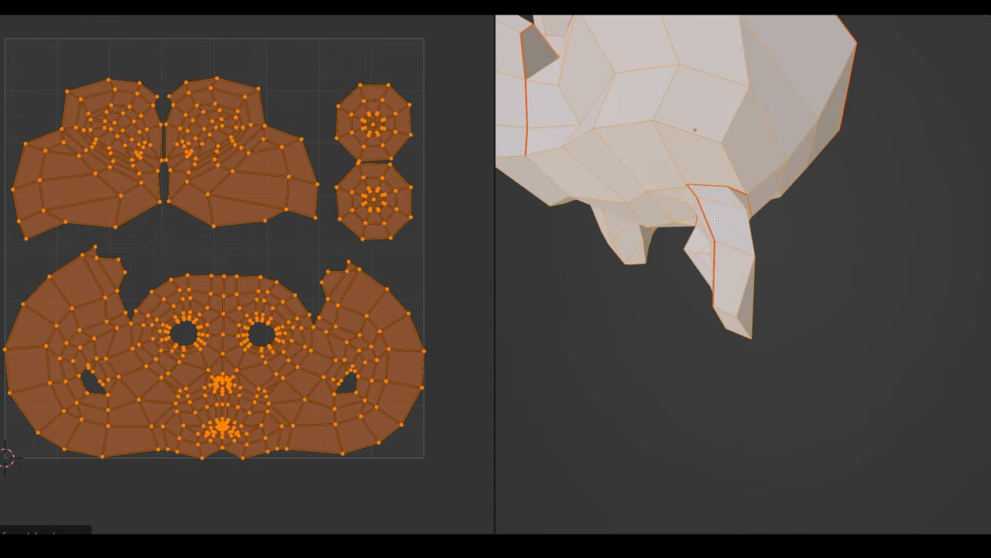
mouse_move(222, 199)
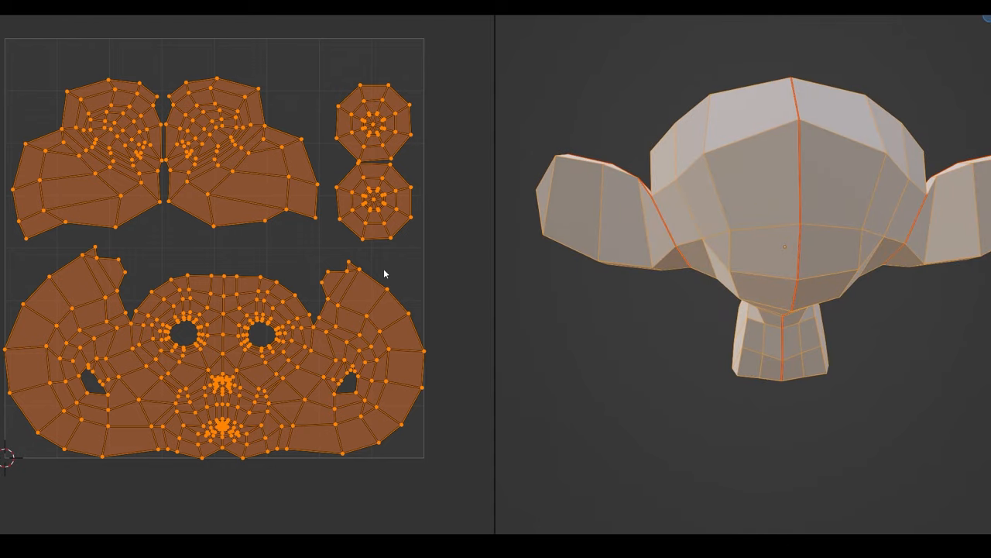
mouse_move(392, 438)
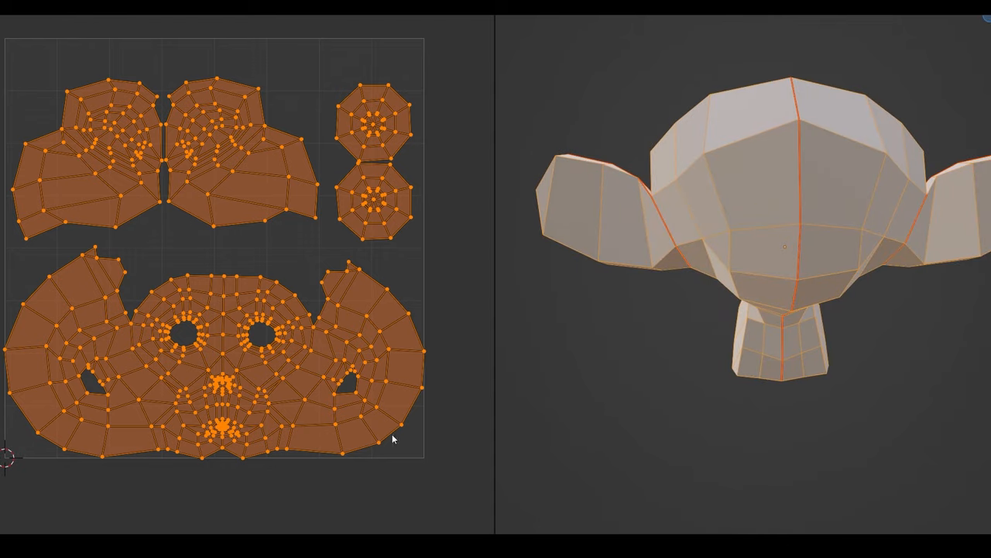